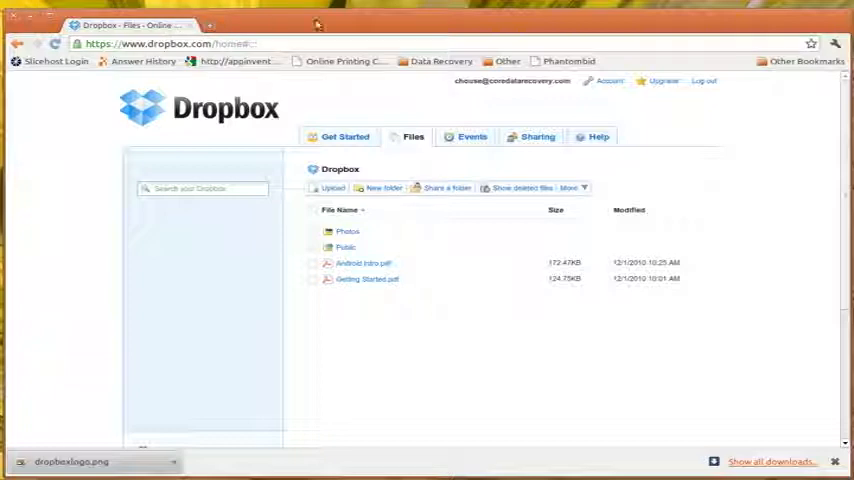
mouse_move(558, 124)
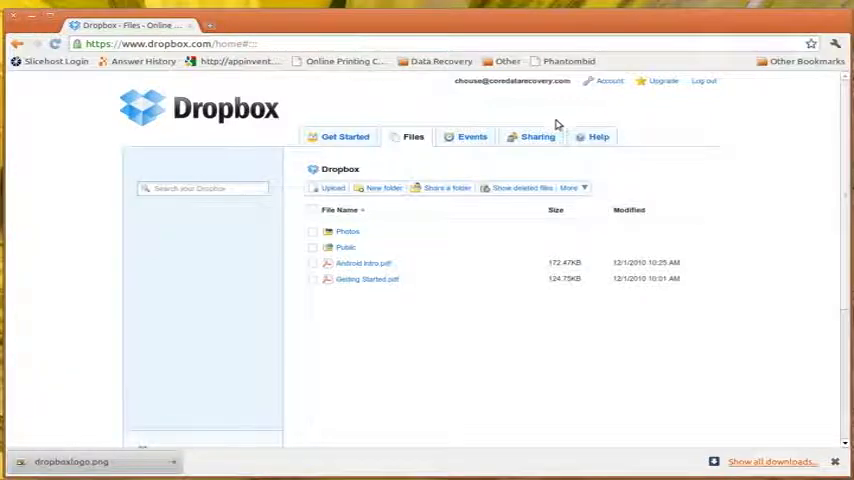
Step: Scroll the Files page and follow the sidebar's 'Install Dropbox' link to the Linux download page
scroll("down", 3)
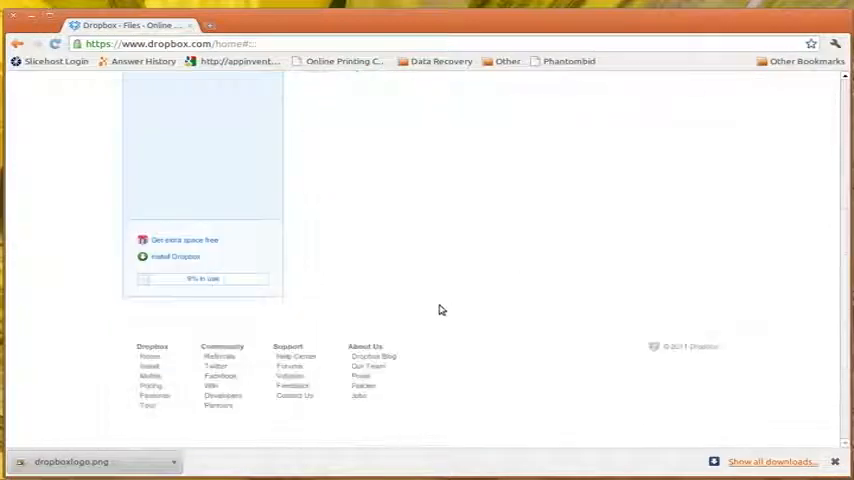
left_click(175, 256)
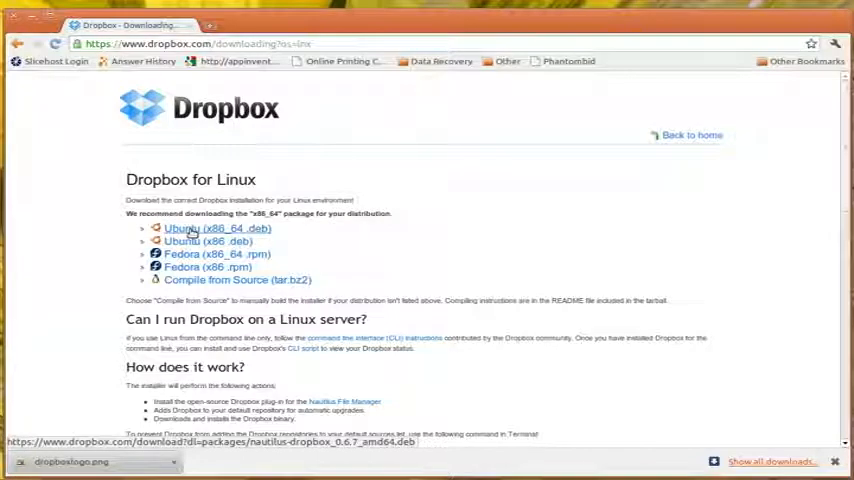
Step: Download the Ubuntu (x86_64 .deb) package, keep it past the warning, and open it
left_click(198, 228)
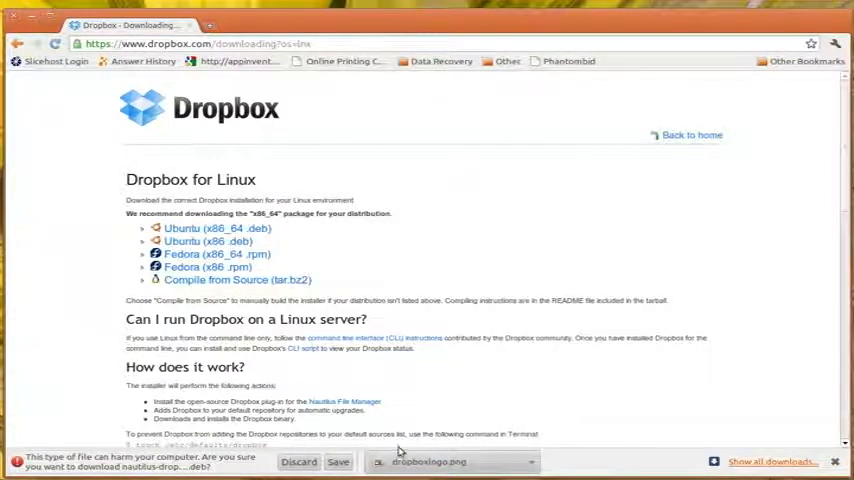
left_click(338, 461)
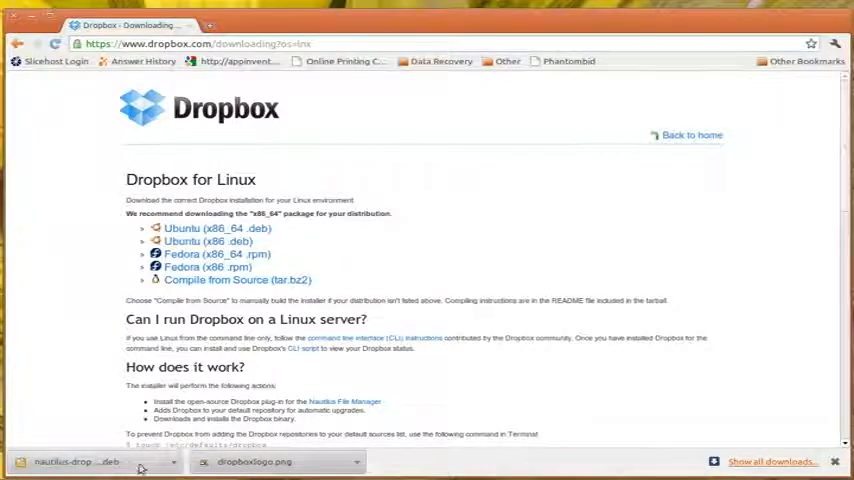
mouse_move(100, 462)
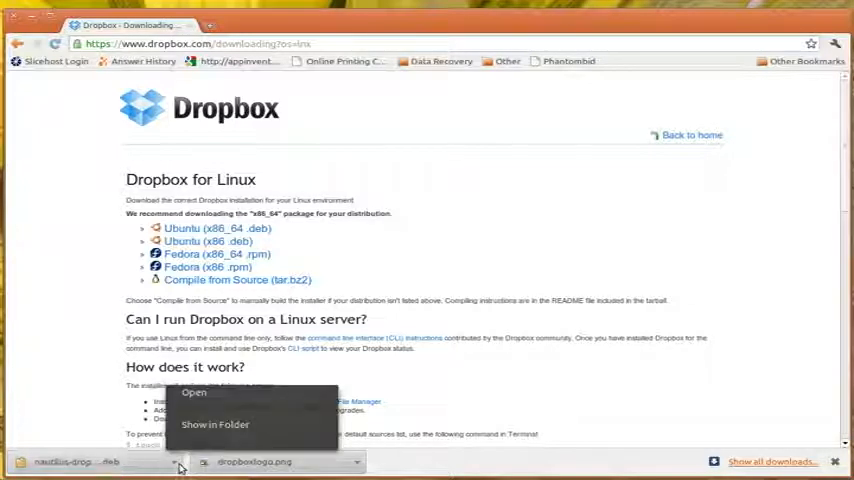
left_click(215, 424)
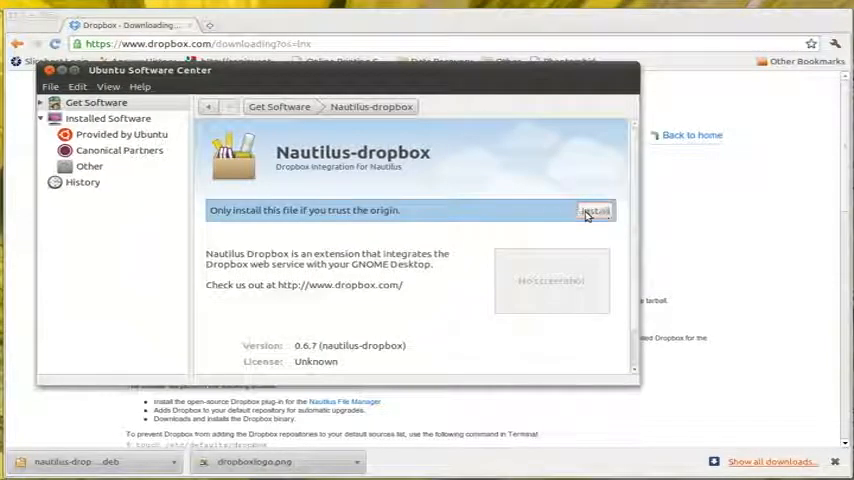
Step: Install nautilus-dropbox 0.6.7, authenticating with the user password
left_click(595, 211)
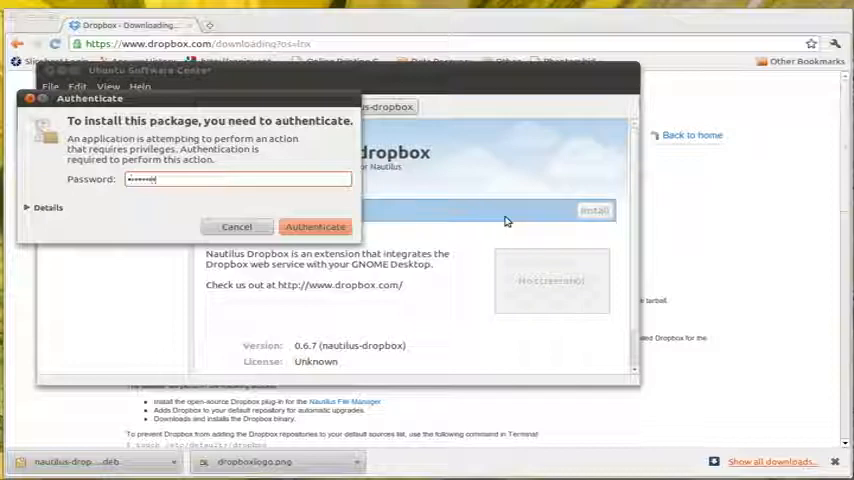
left_click(315, 226)
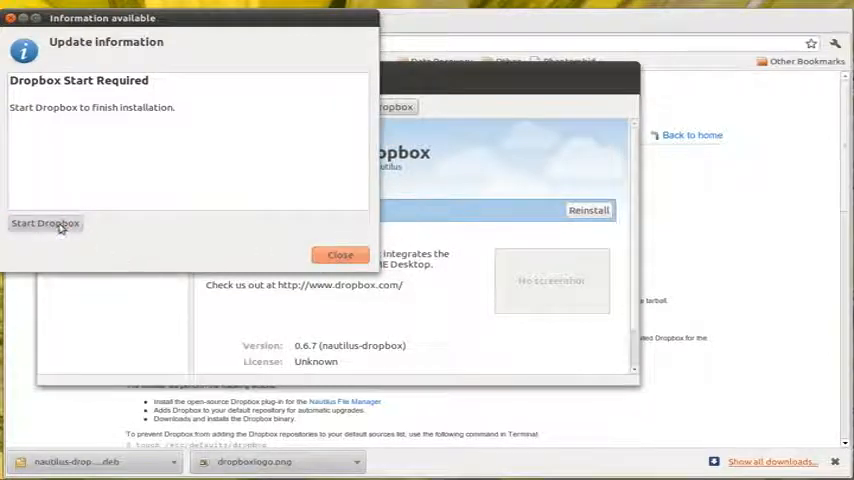
Step: Start Dropbox and confirm the proprietary daemon download with 'Don't show this again' ticked
left_click(45, 223)
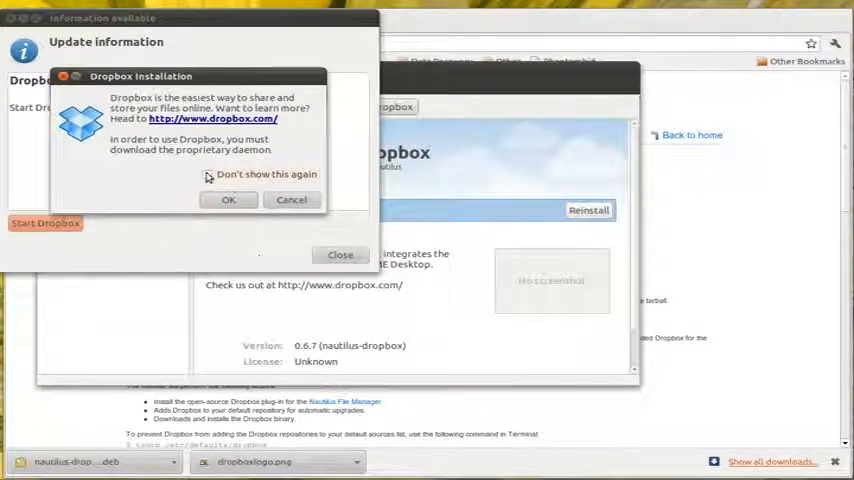
left_click(208, 174)
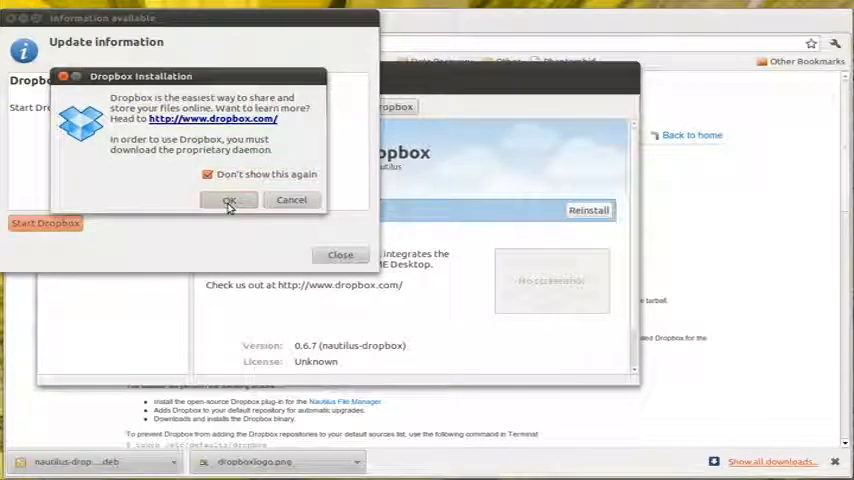
left_click(230, 200)
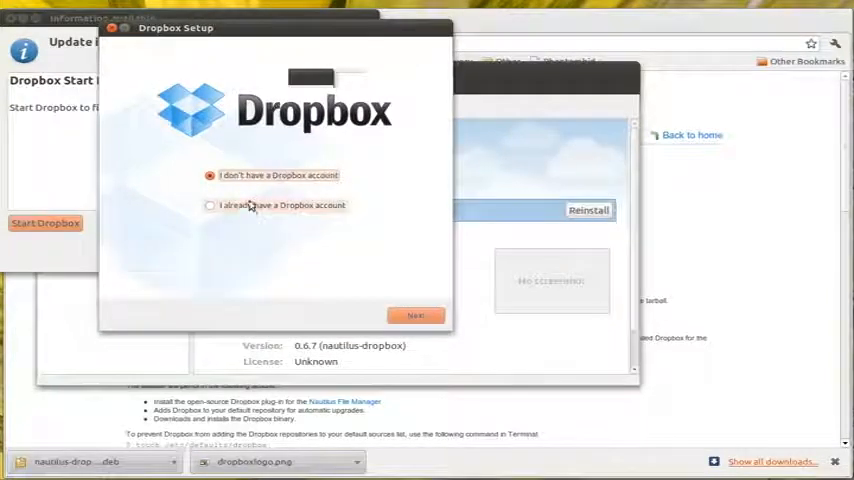
Step: Choose to sign in with an existing Dropbox account and continue past the sign-in form
left_click(209, 205)
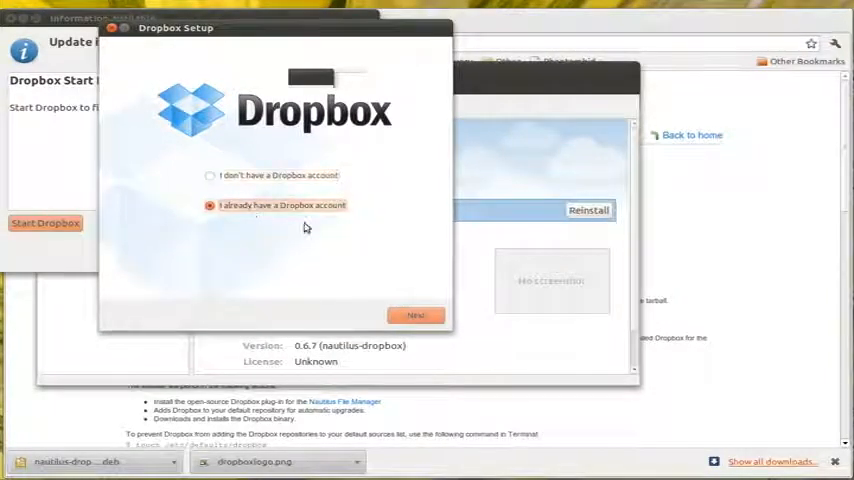
left_click(416, 315)
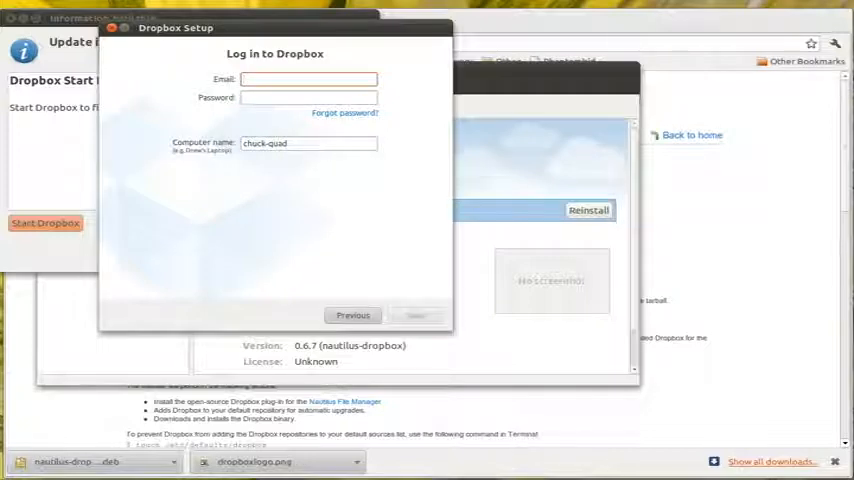
left_click(415, 315)
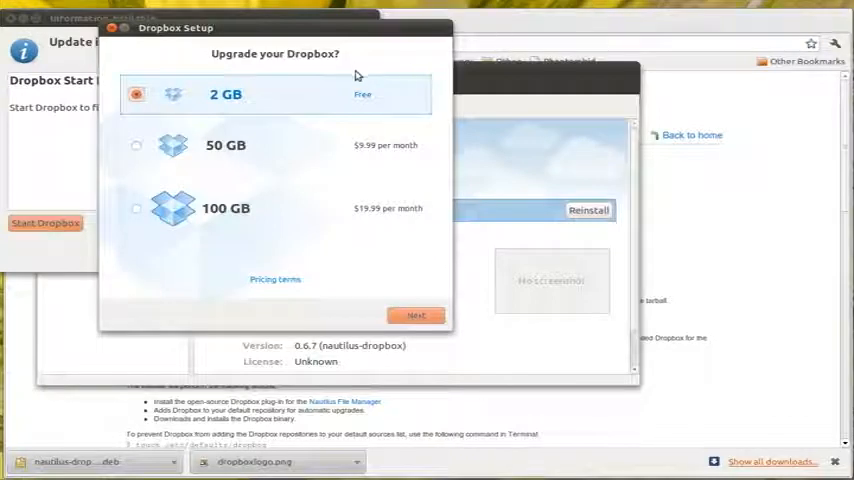
mouse_move(197, 99)
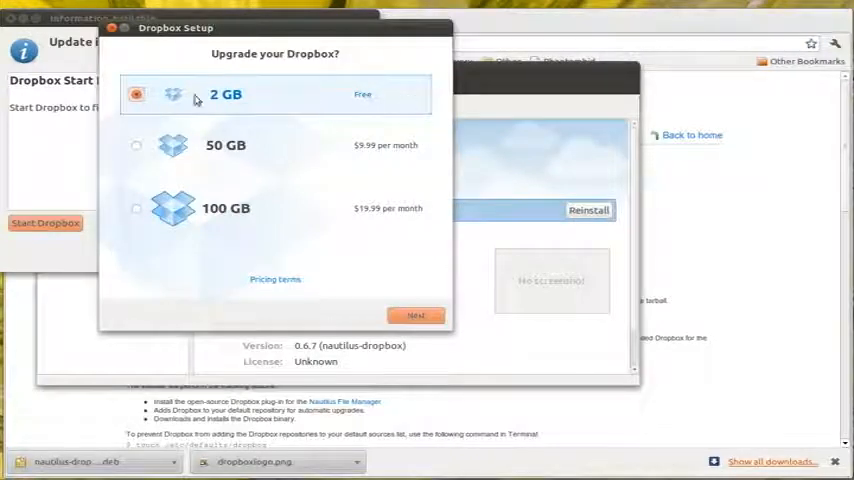
Step: Select the 2 GB (Free) plan instead of 50 GB and continue to setup type
left_click(136, 145)
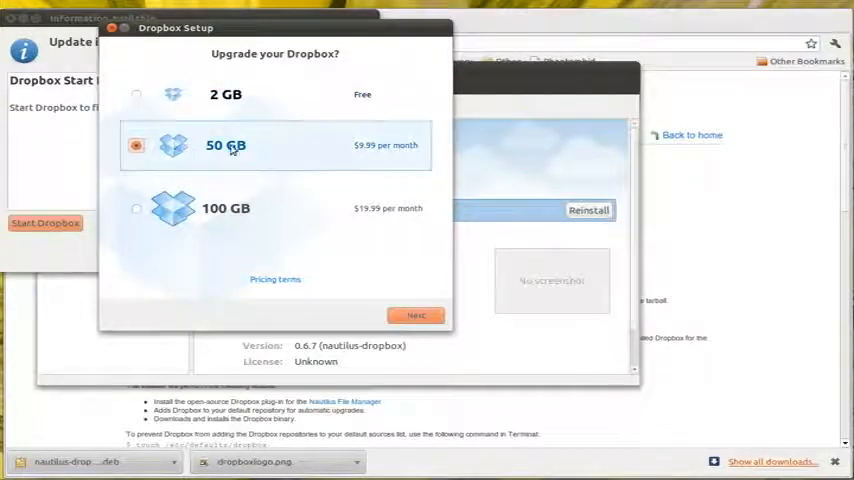
left_click(136, 94)
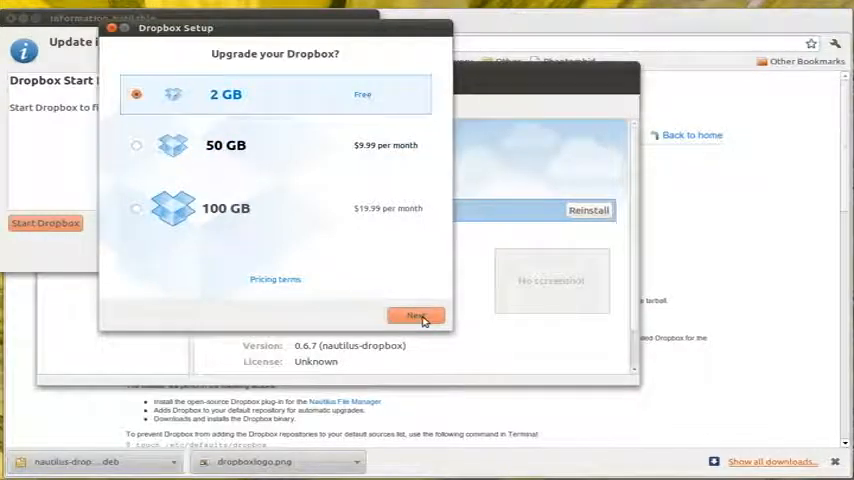
left_click(415, 315)
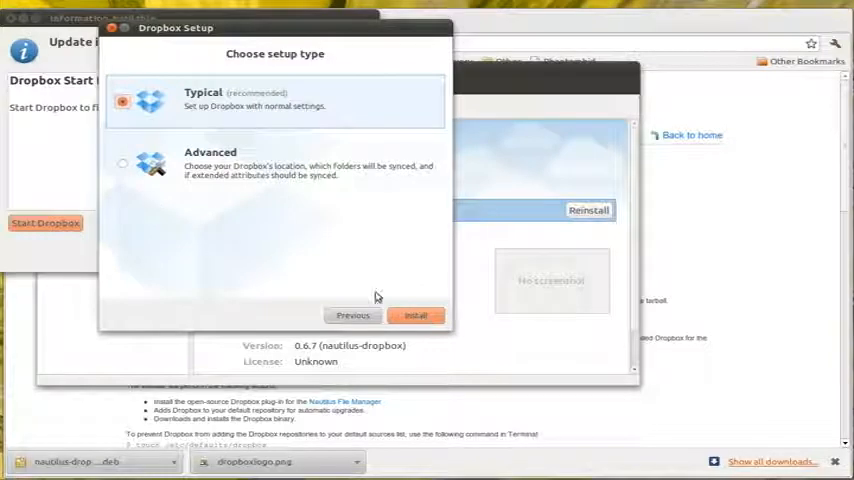
mouse_move(278, 115)
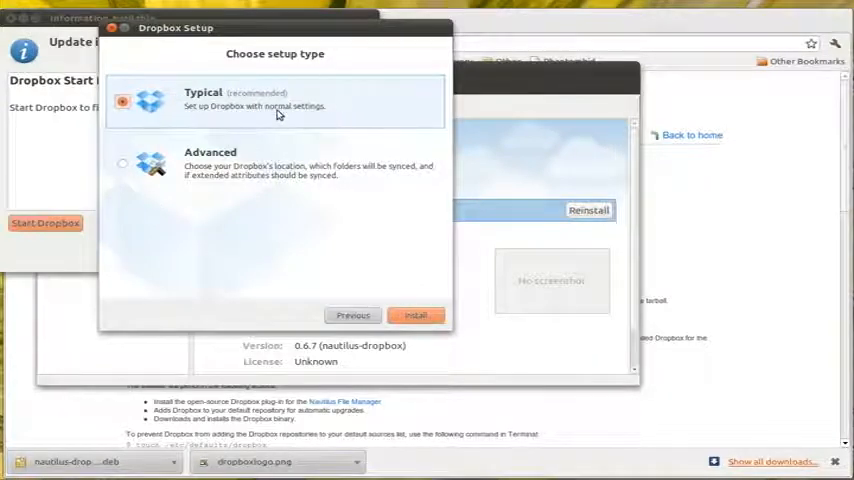
mouse_move(435, 255)
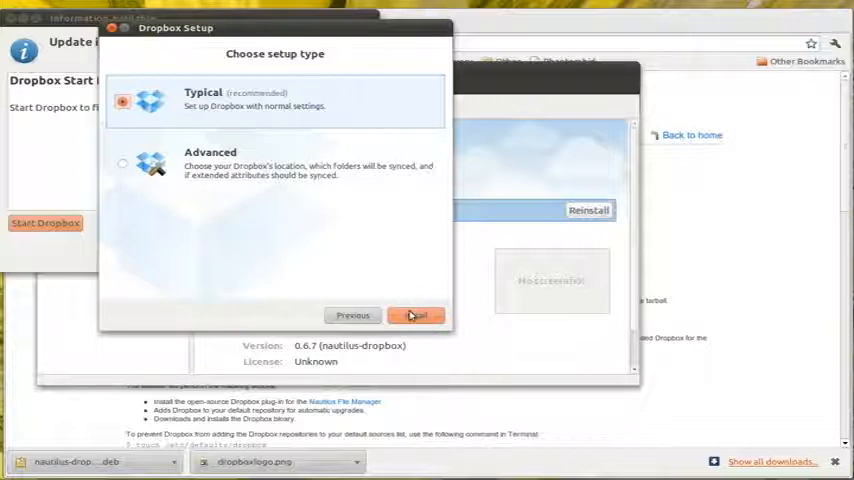
Step: Install with Typical settings, go through the tour, and finish with 'Open my Dropbox folder now'
left_click(416, 315)
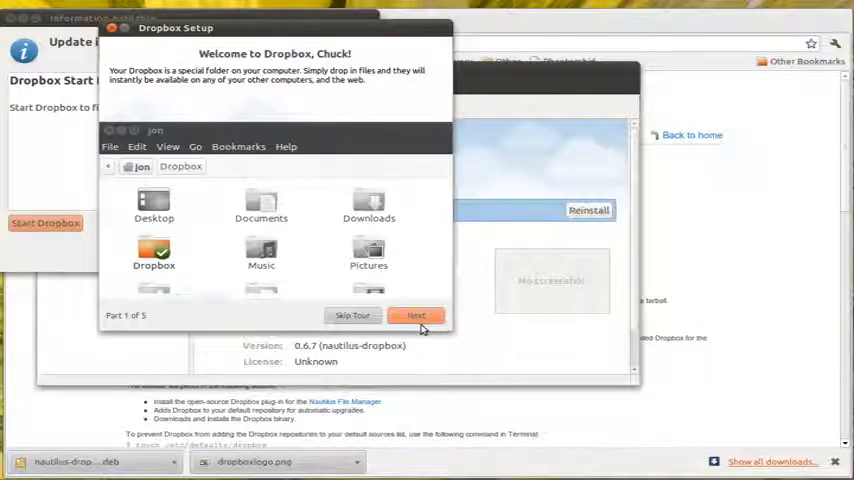
mouse_move(184, 210)
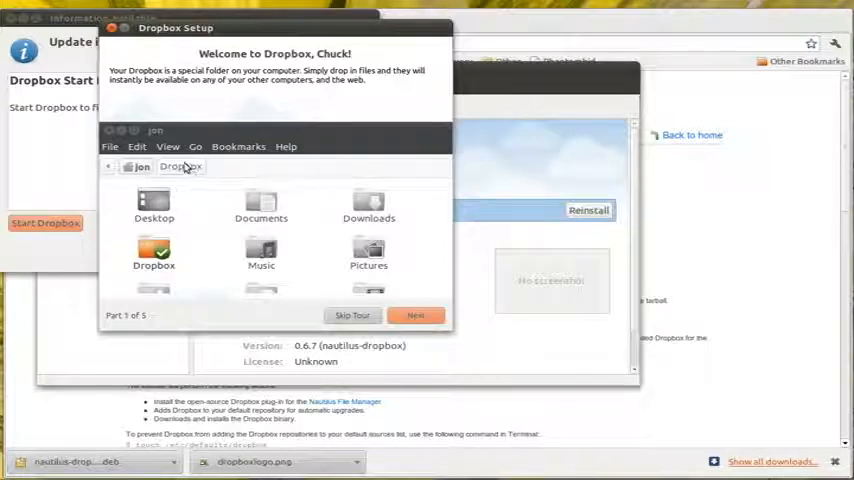
mouse_move(135, 178)
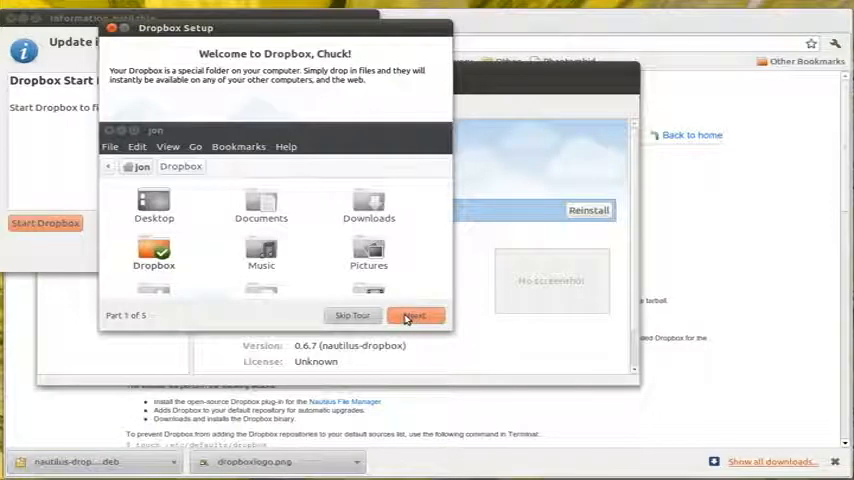
left_click(415, 315)
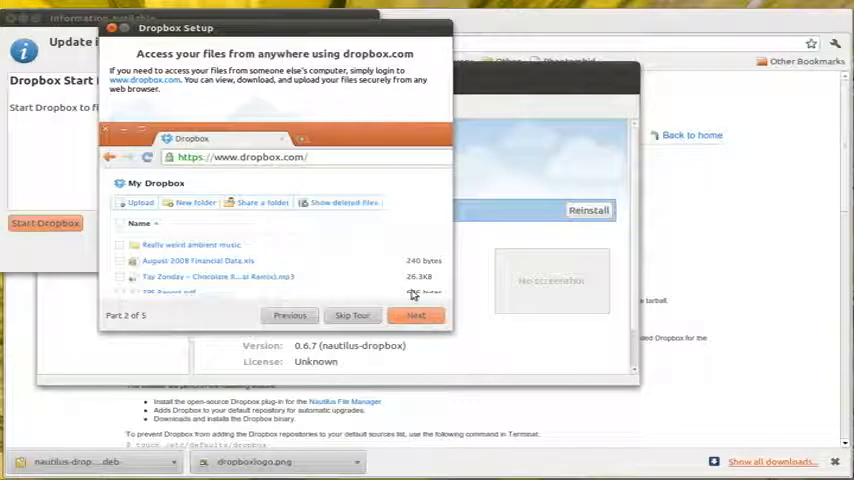
left_click(416, 315)
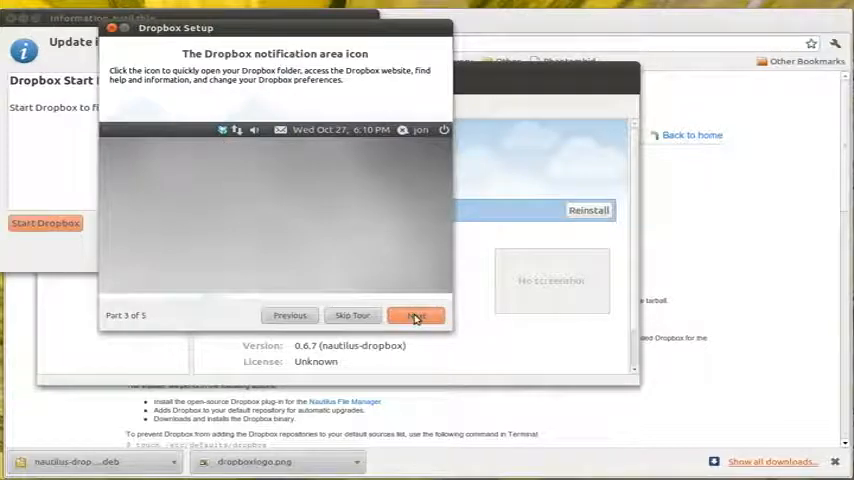
left_click(416, 315)
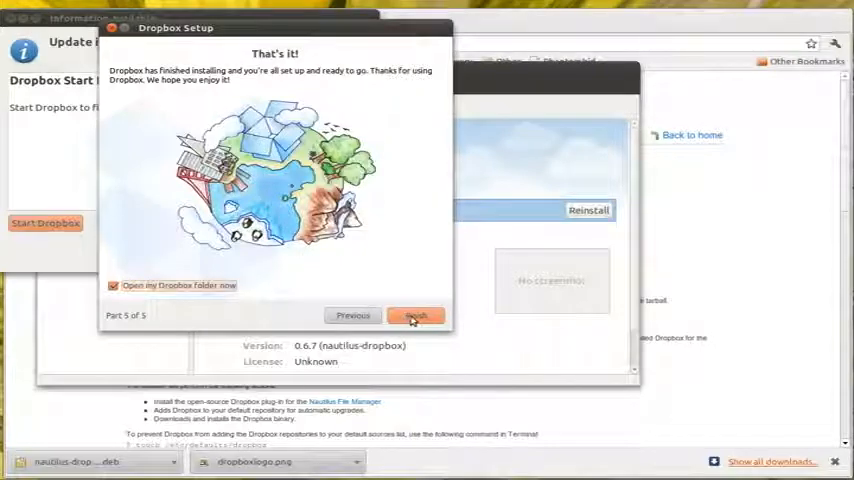
left_click(414, 315)
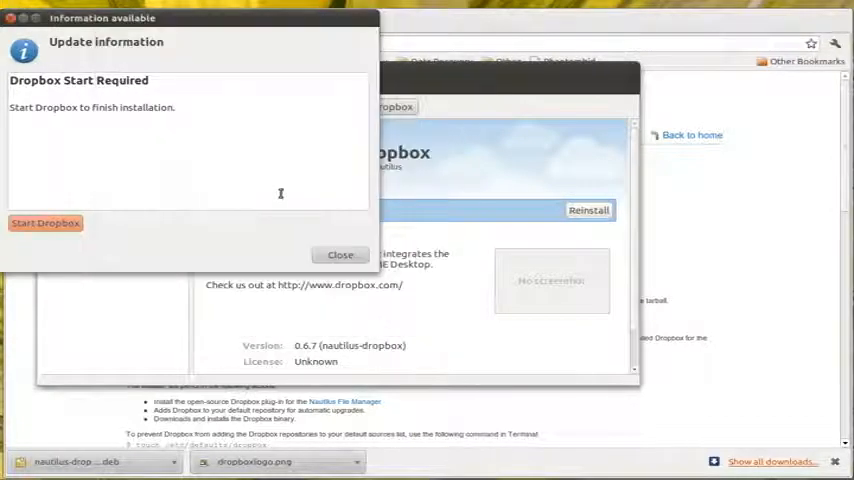
left_click(45, 223)
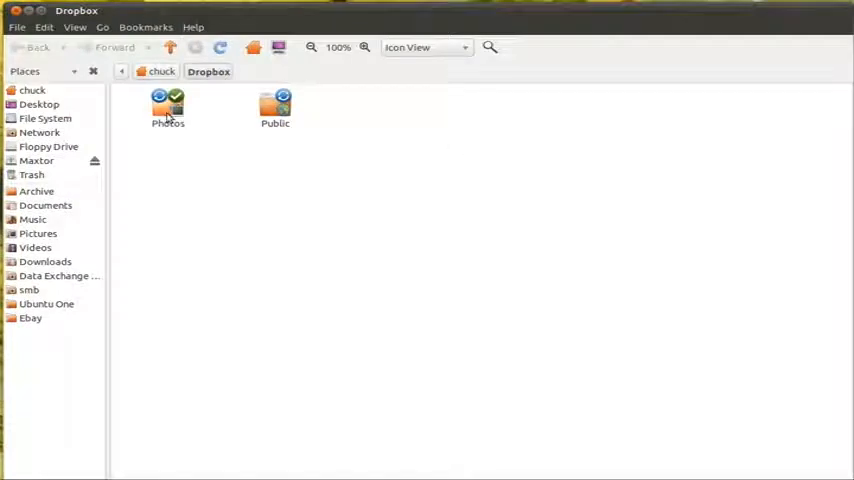
Step: Open Photos/backgrounds in the Dropbox folder and view the second image, the palm tree photo
double_click(167, 108)
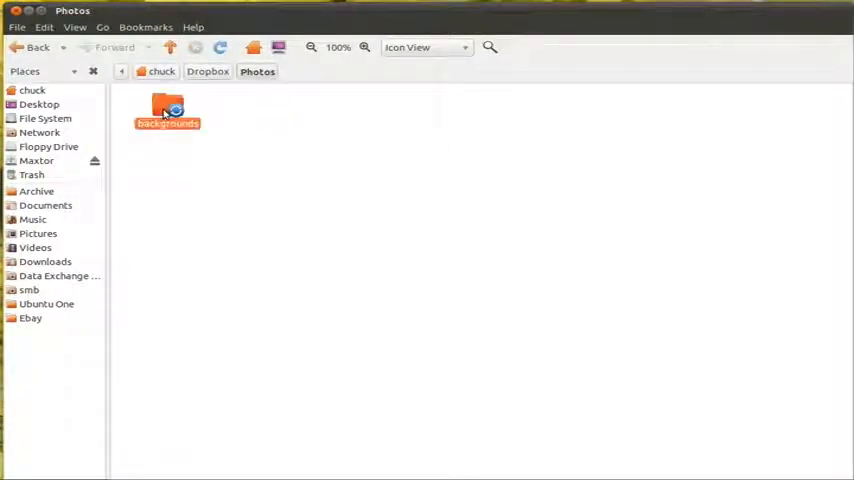
double_click(167, 110)
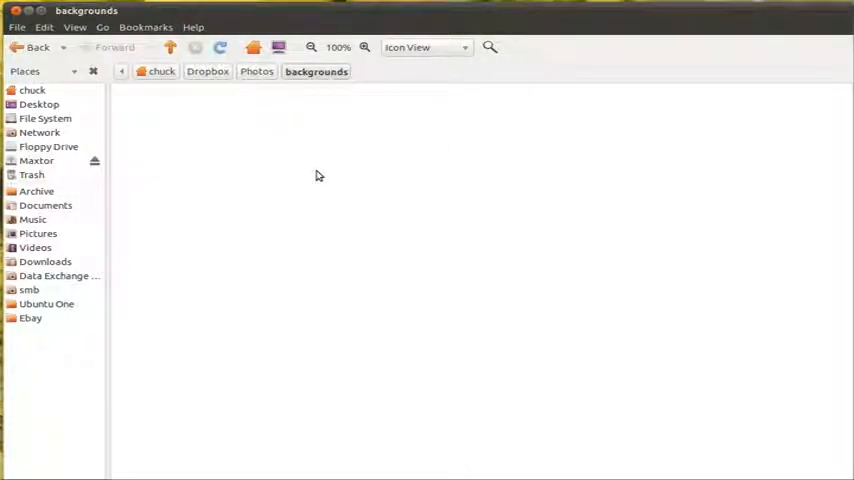
mouse_move(326, 163)
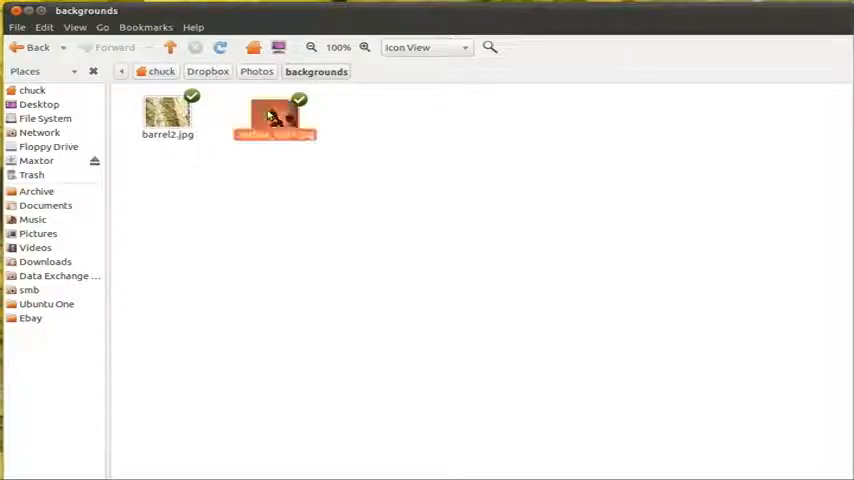
double_click(275, 115)
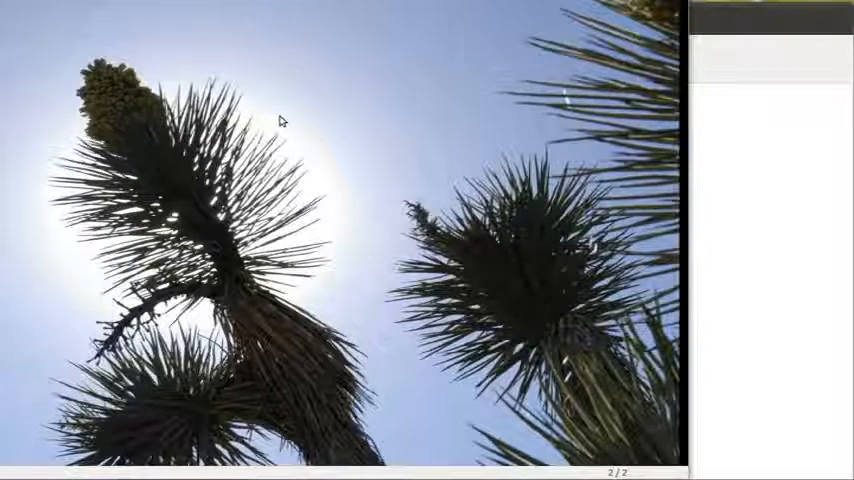